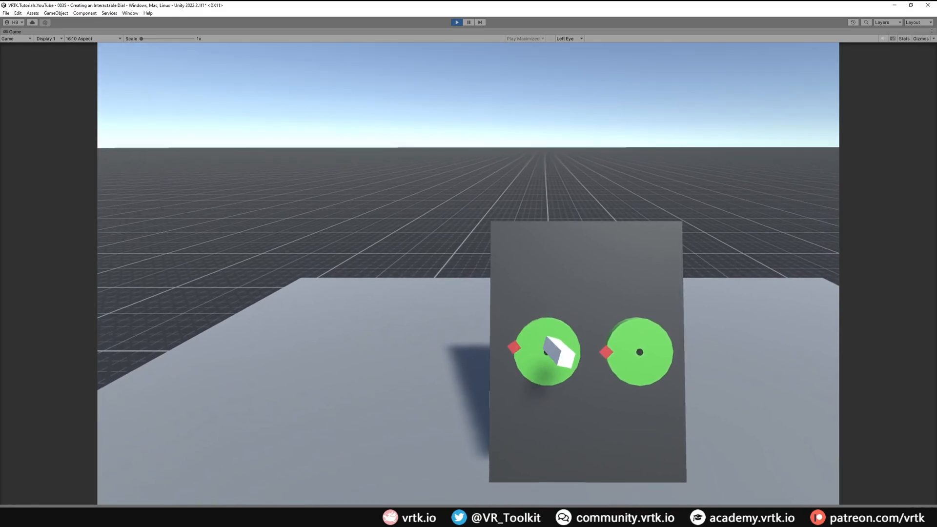
# Review the DialContainer, backing board and green dial objects in the hierarchy and inspector
pyautogui.click(884, 517)
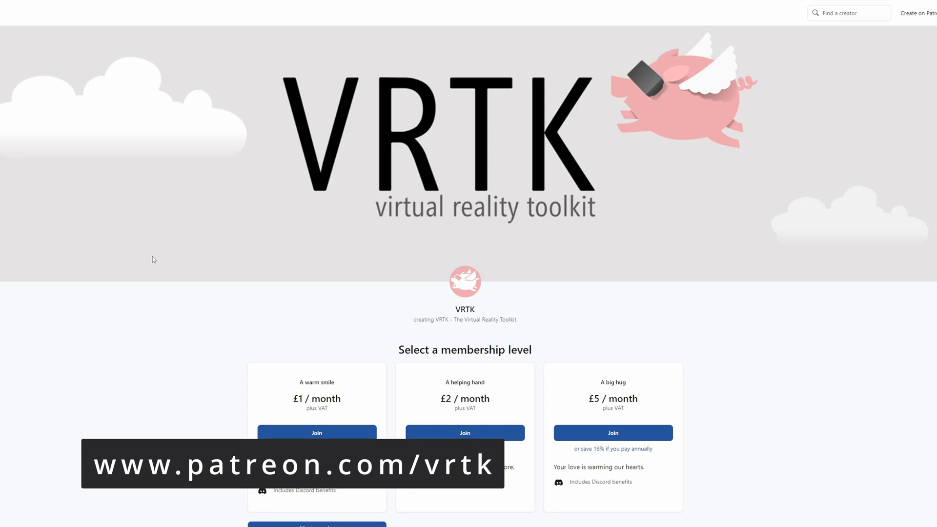
pyautogui.scroll(-3)
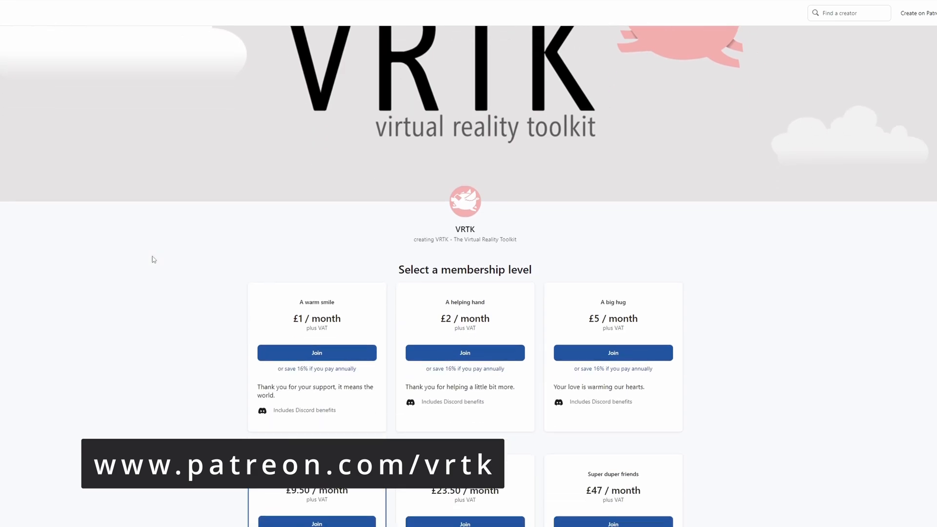
pyautogui.scroll(-3)
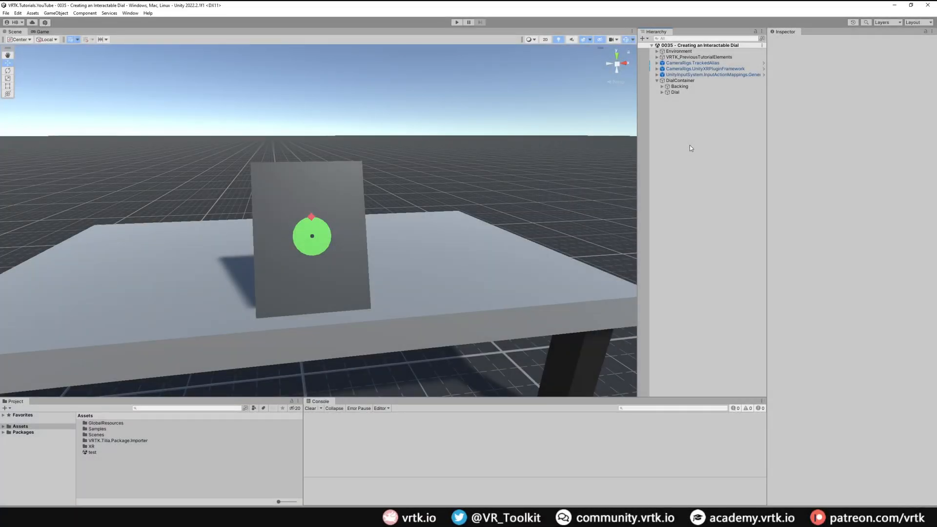
pyautogui.moveTo(306, 242)
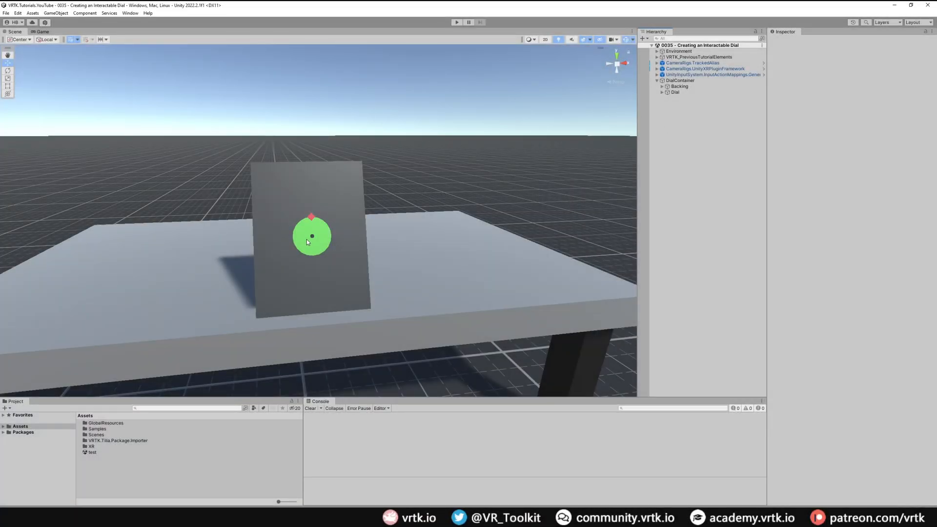
pyautogui.click(675, 92)
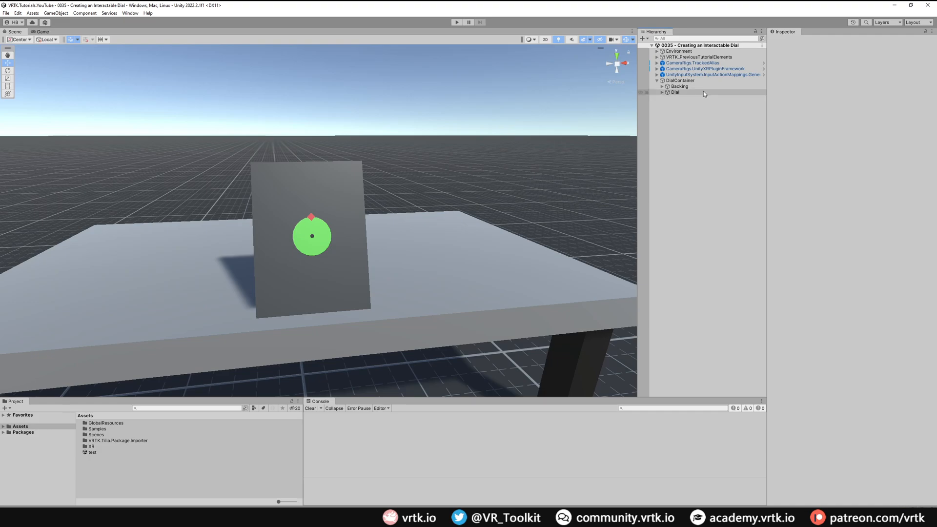
pyautogui.click(679, 80)
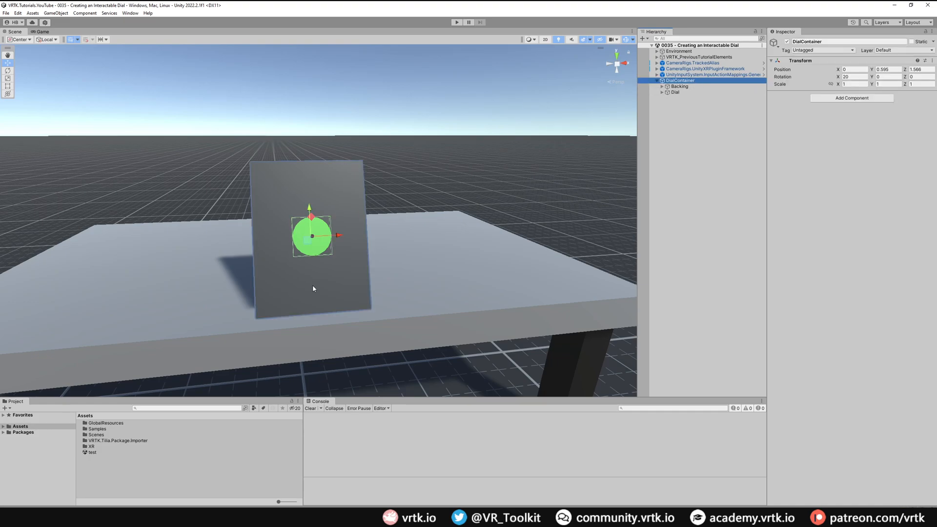
pyautogui.click(679, 85)
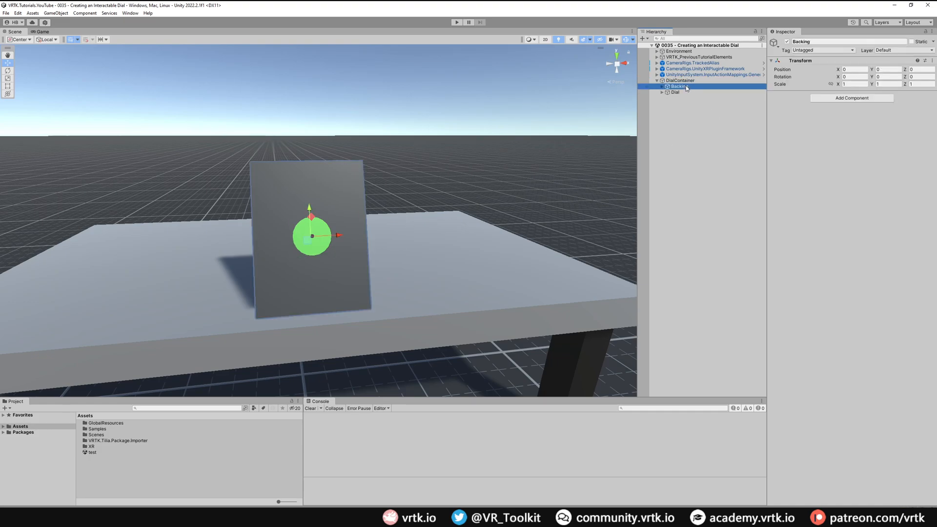
pyautogui.click(675, 92)
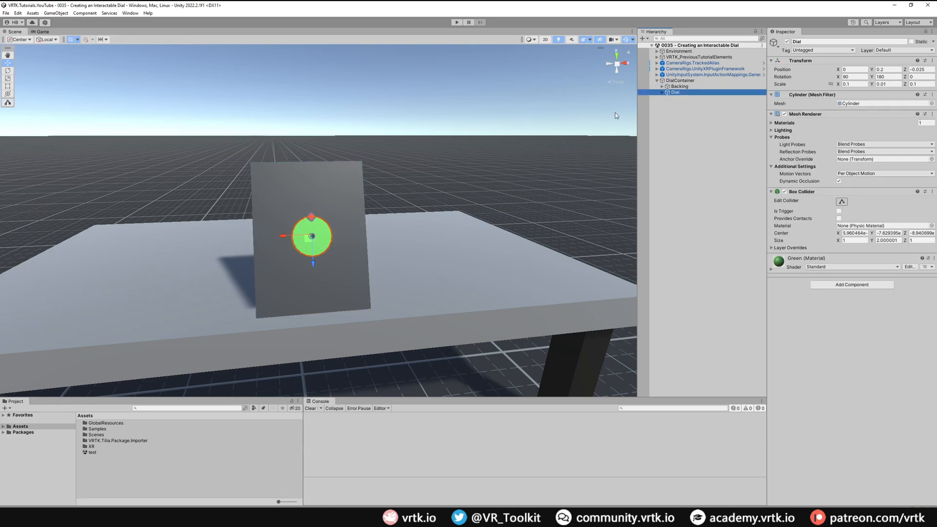
pyautogui.moveTo(329, 241)
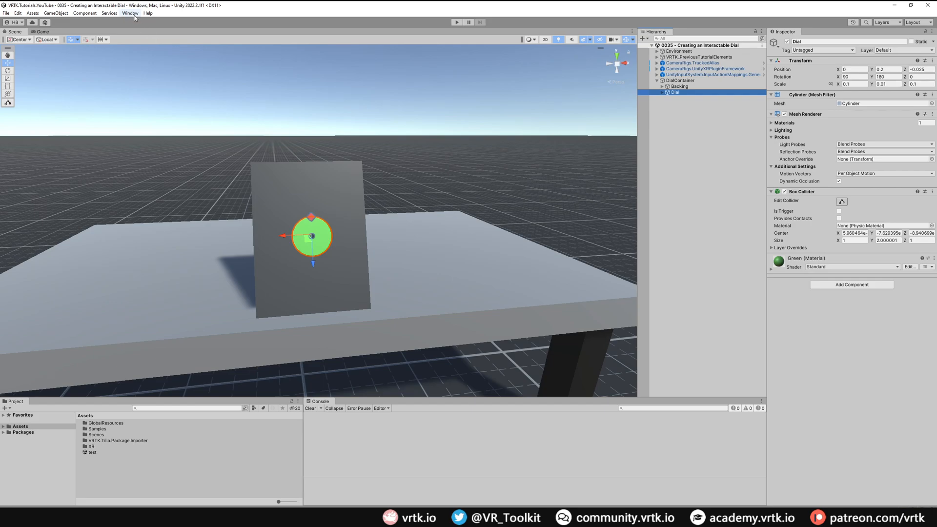
# Convert the dial into an Angular Transform Drive via the Controllable Creator, then close it
pyautogui.click(130, 13)
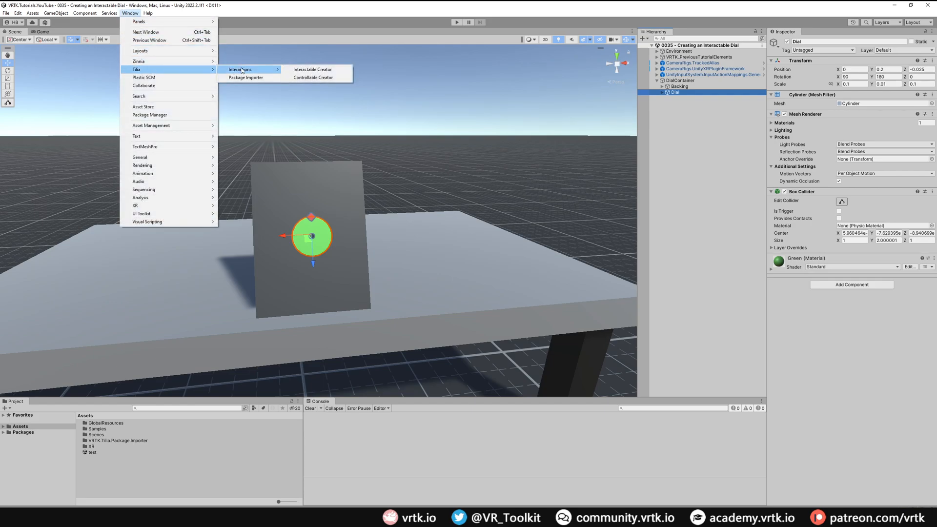
pyautogui.click(312, 77)
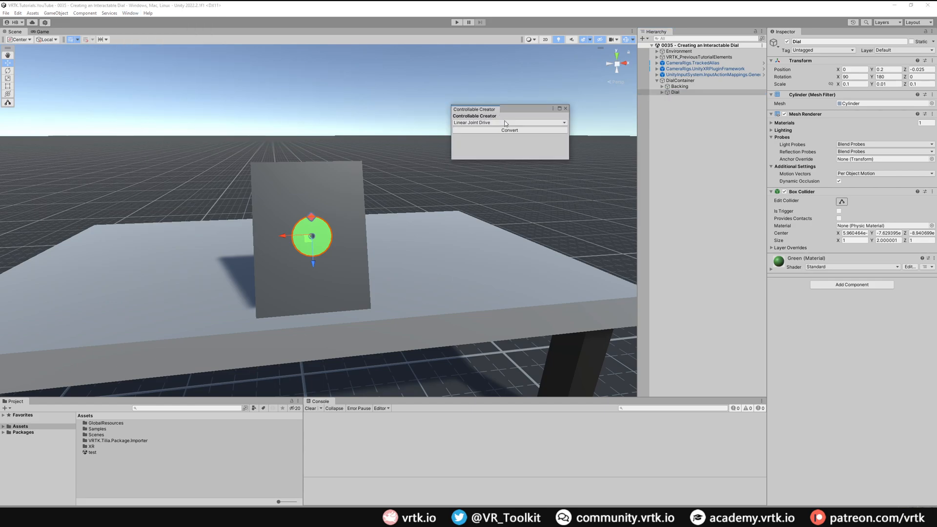
pyautogui.click(508, 123)
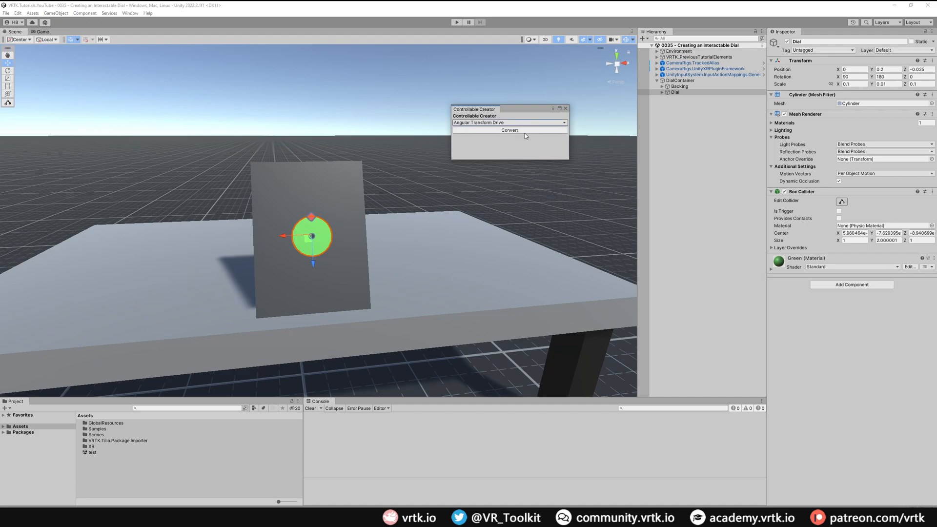
pyautogui.click(508, 130)
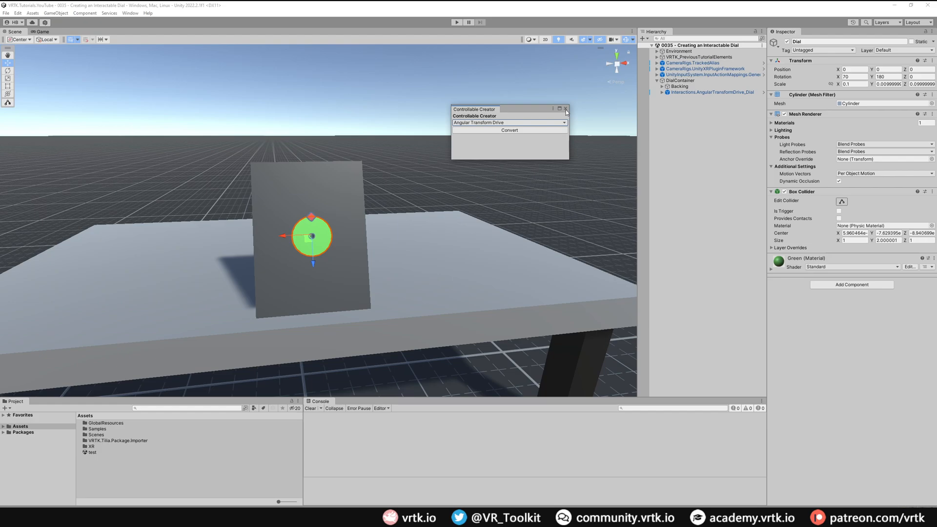
pyautogui.click(508, 130)
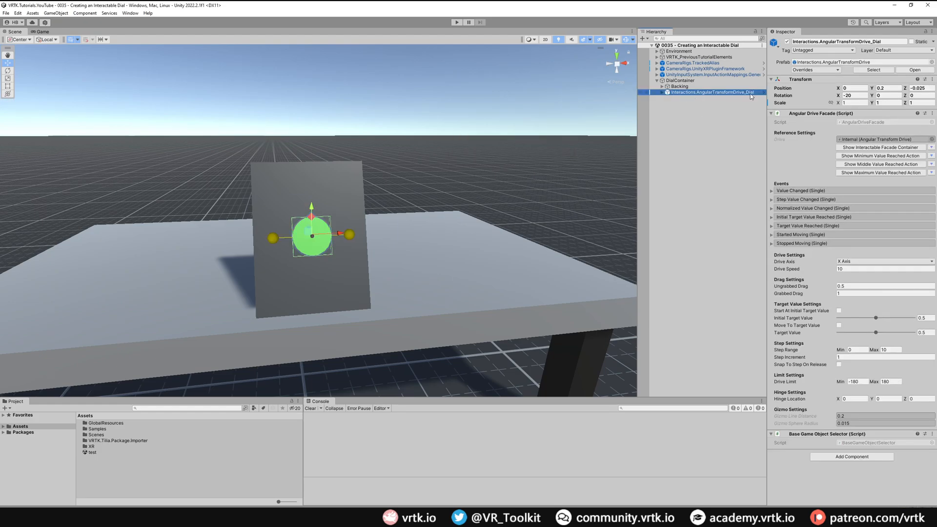
pyautogui.moveTo(814, 129)
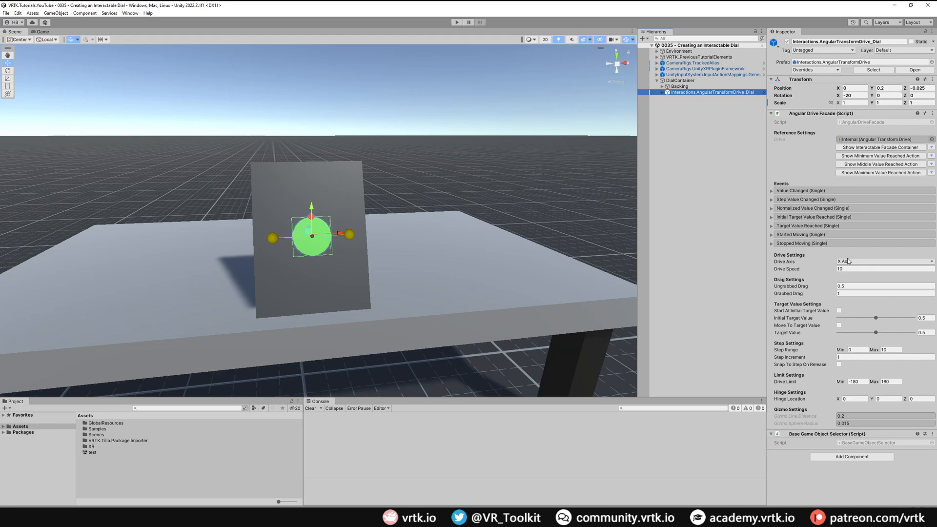
# Set the Angular Drive Facade's Drive Axis to Z and enable Start At Initial Target Value 0
pyautogui.click(882, 262)
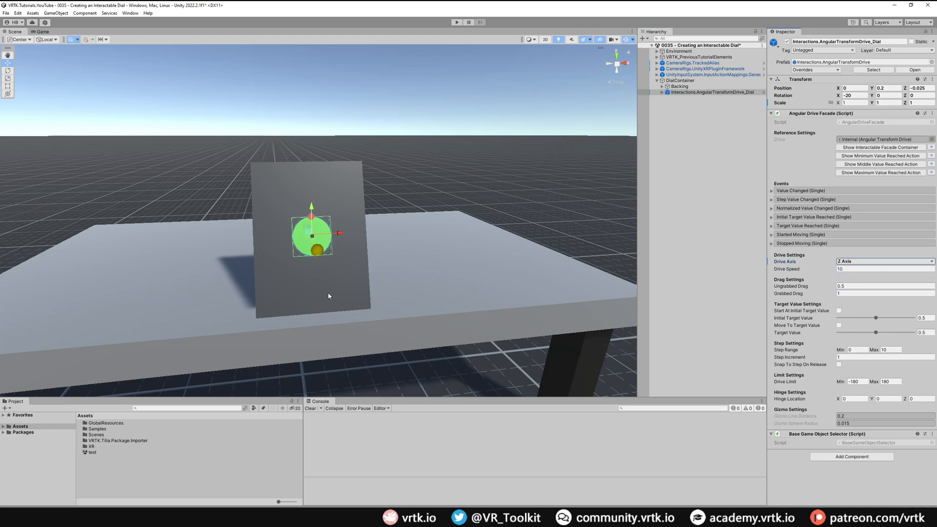
pyautogui.moveTo(329, 270)
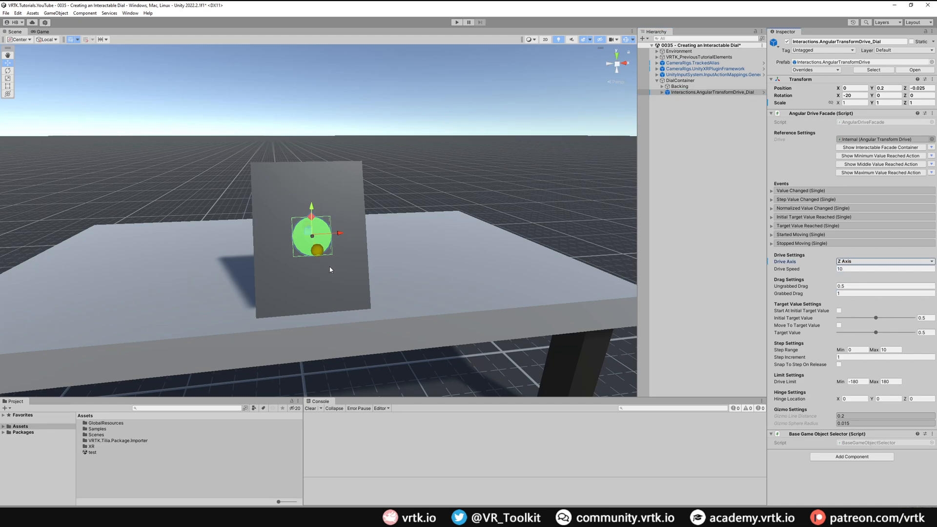
pyautogui.moveTo(840, 303)
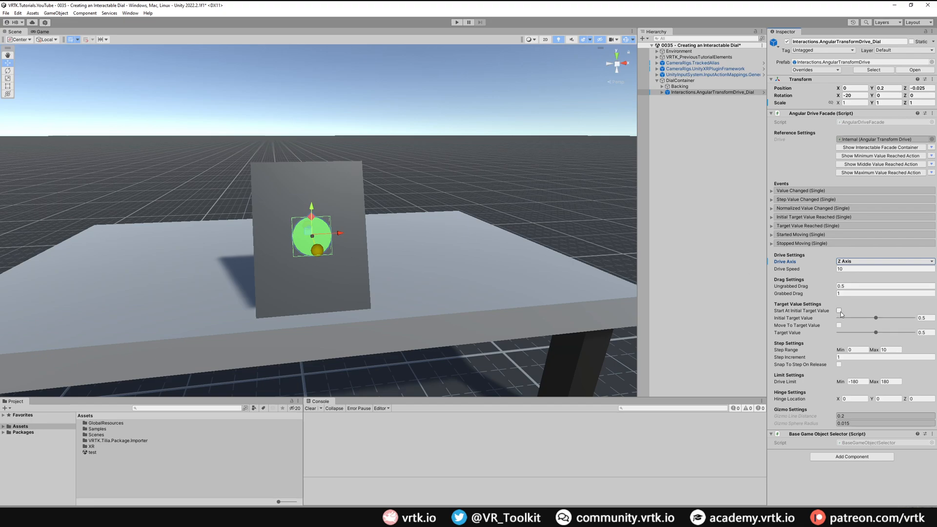
pyautogui.click(839, 310)
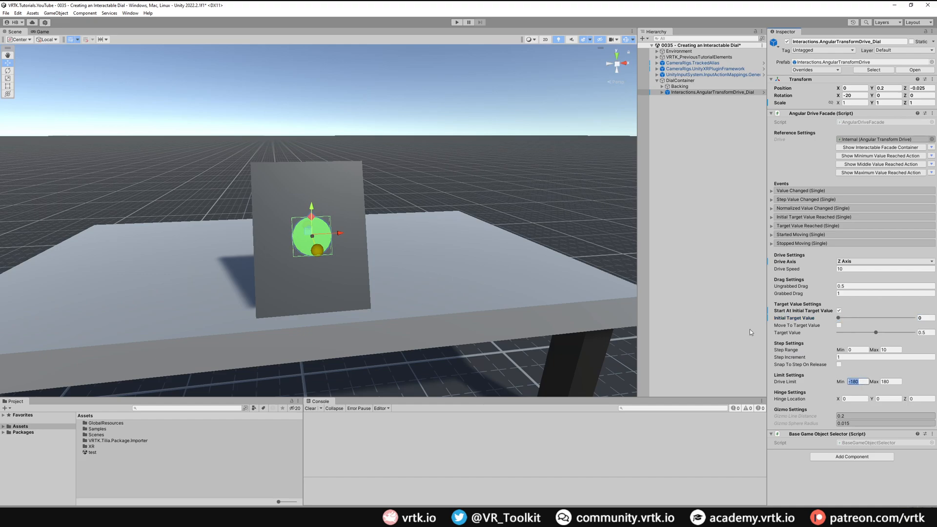
pyautogui.moveTo(764, 333)
pyautogui.write('-90')
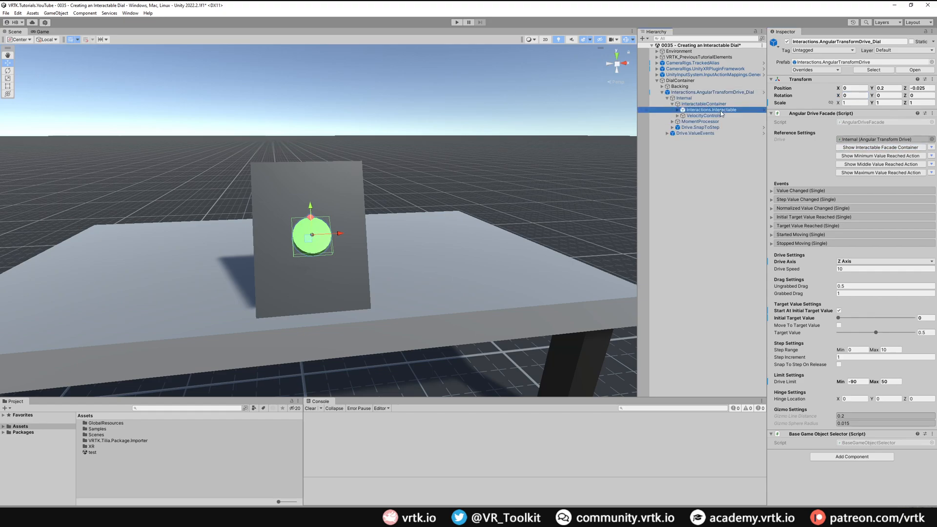
# Set the Dial mesh Rotation X to 90 and the drive root Rotation Y to 180
pyautogui.click(705, 115)
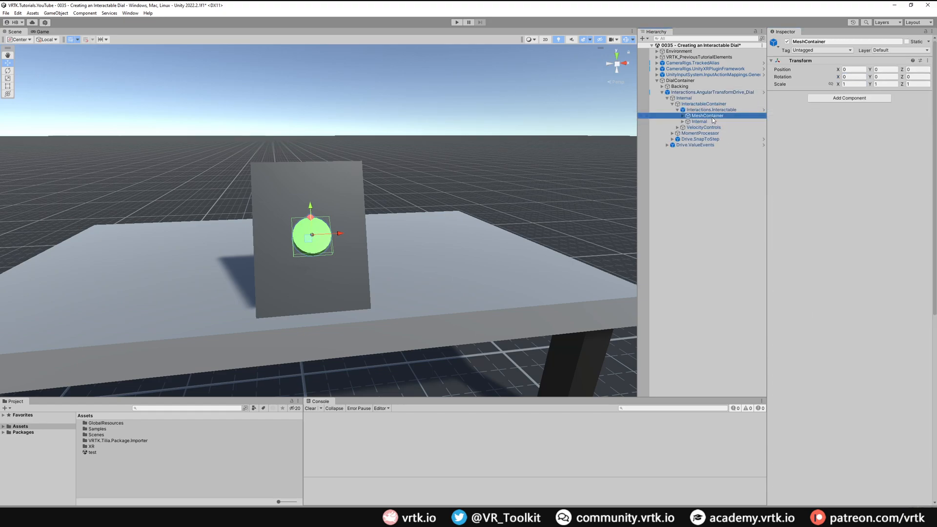
pyautogui.click(696, 127)
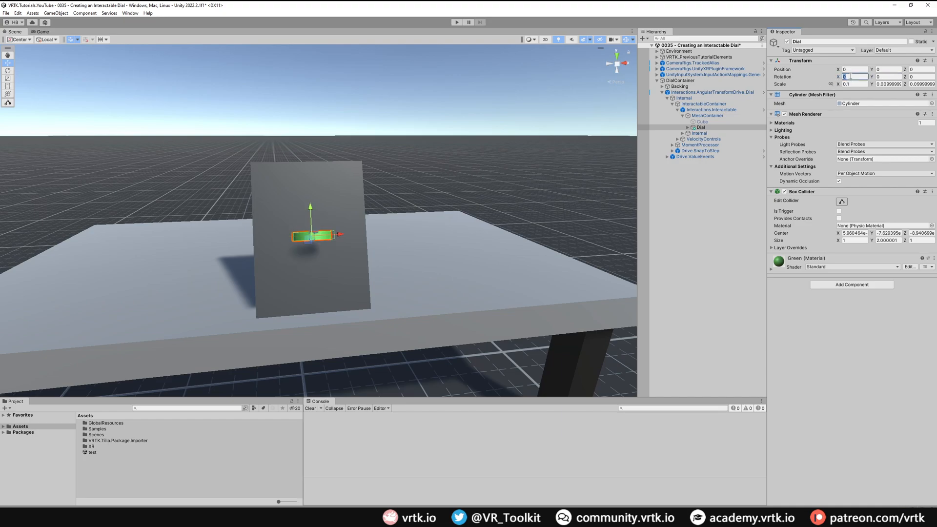
pyautogui.write('90')
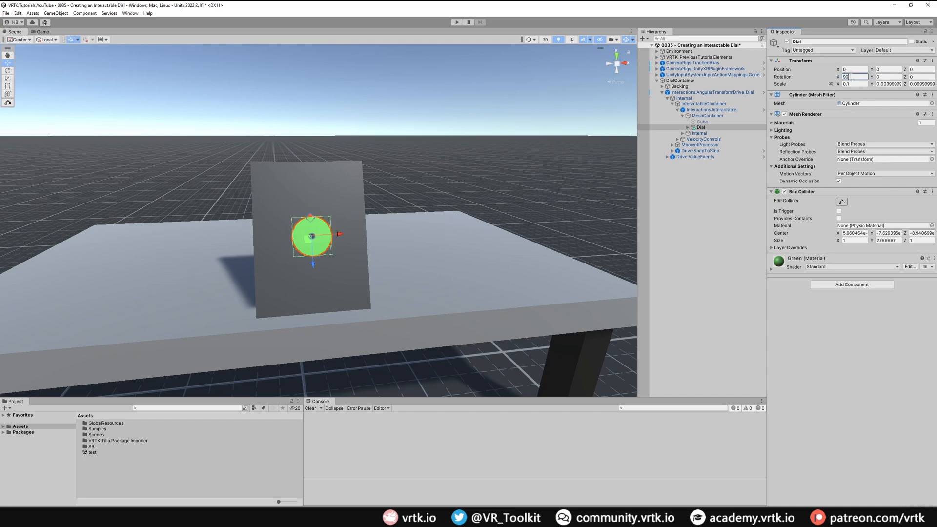
pyautogui.click(715, 92)
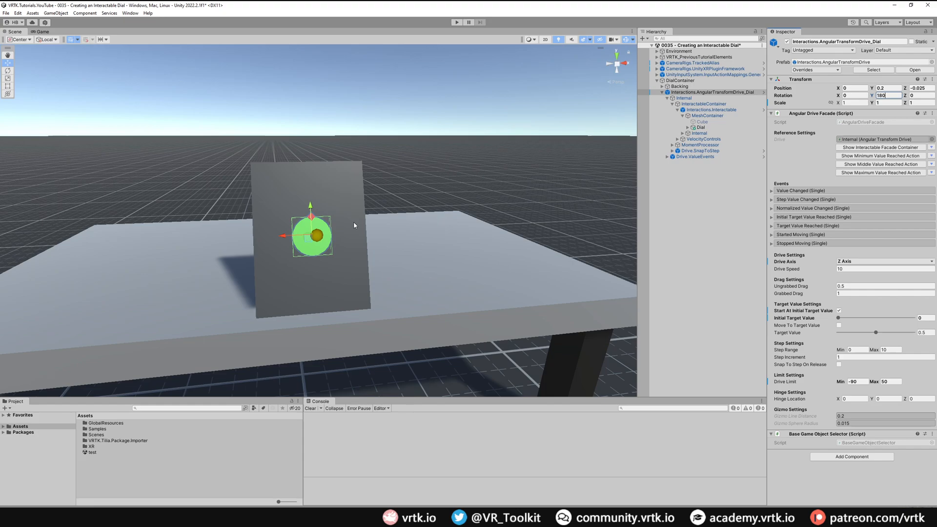
pyautogui.moveTo(305, 229)
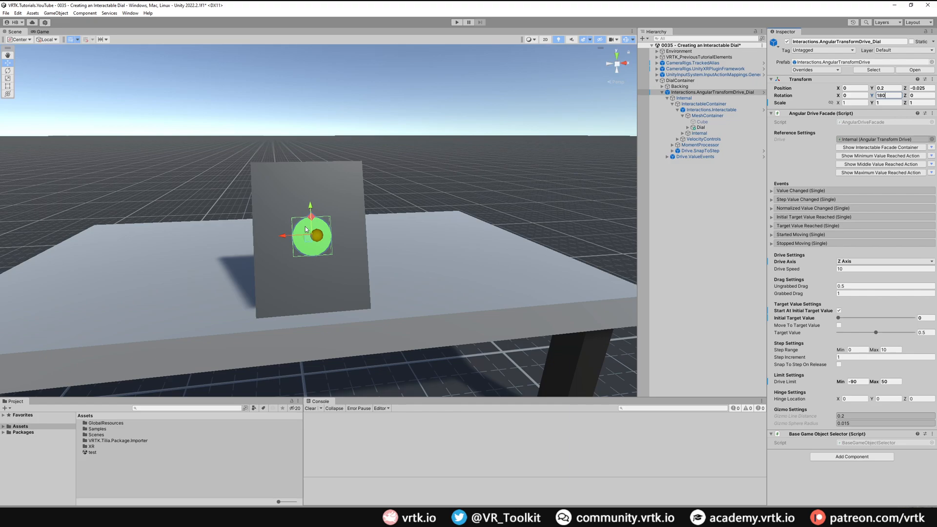
pyautogui.click(711, 92)
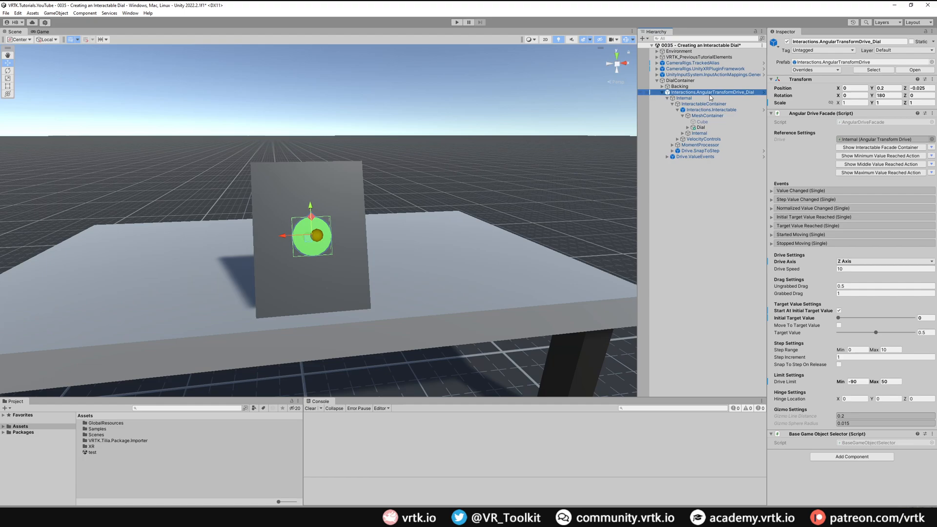
# Set the interactable's Follow Tracking to Follow Rotate Around Angular Velocity and Grab Offset to None
pyautogui.click(709, 109)
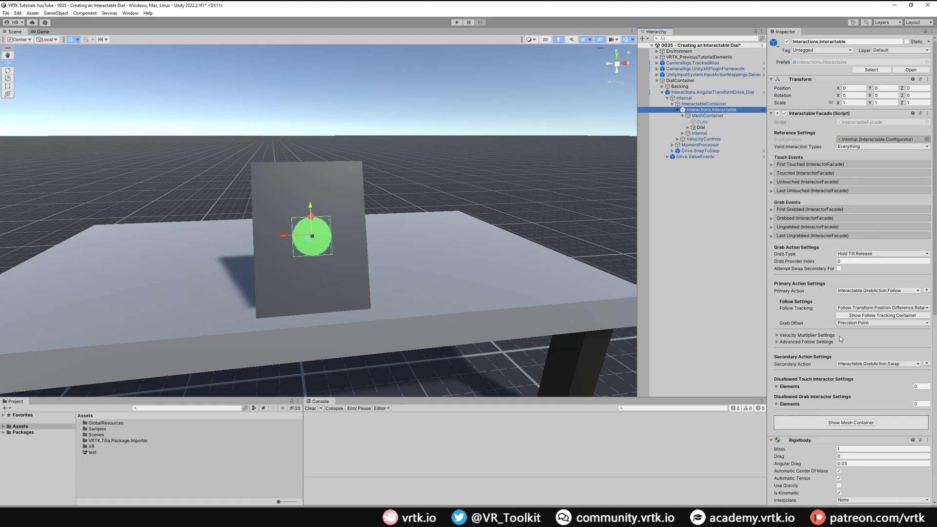
pyautogui.moveTo(803, 310)
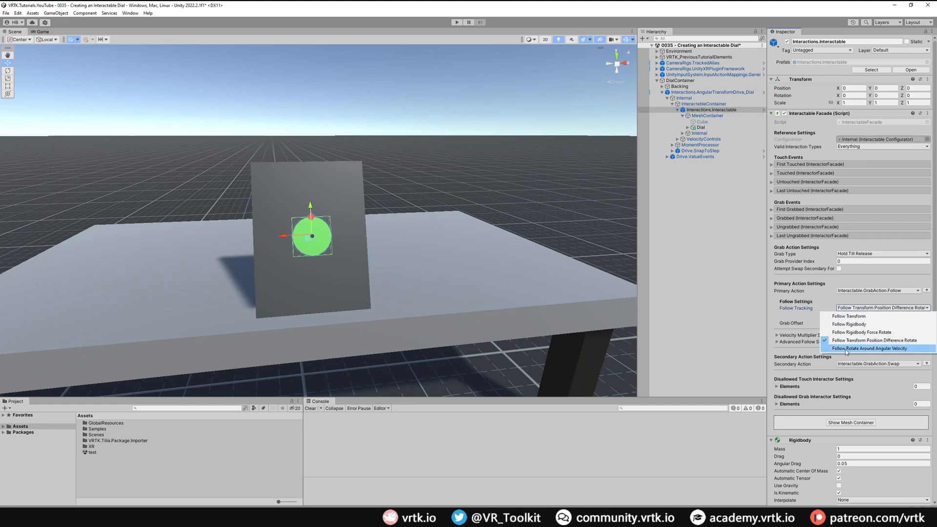
pyautogui.click(877, 349)
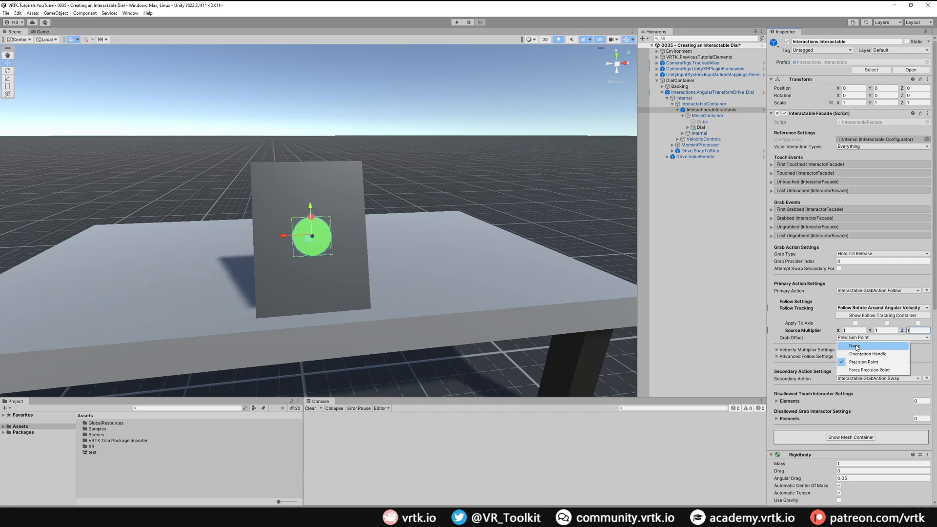
pyautogui.click(850, 345)
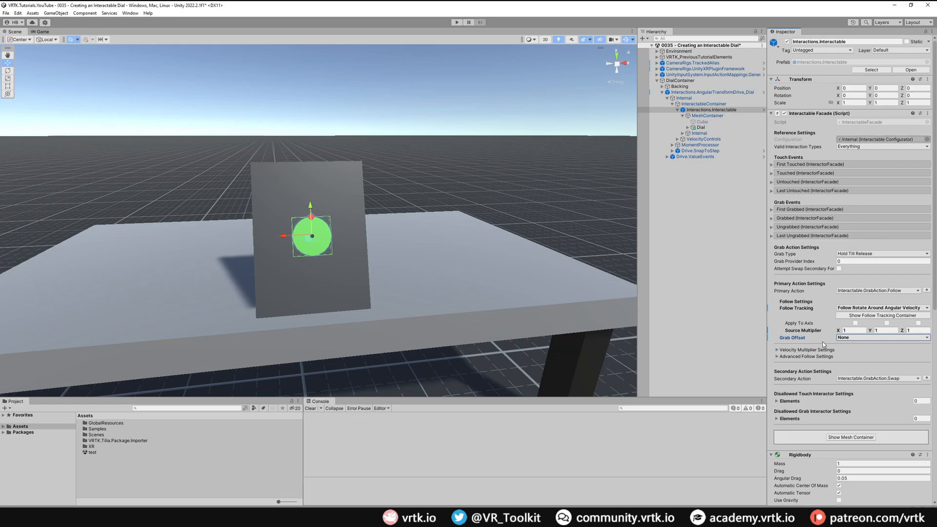
pyautogui.moveTo(808, 364)
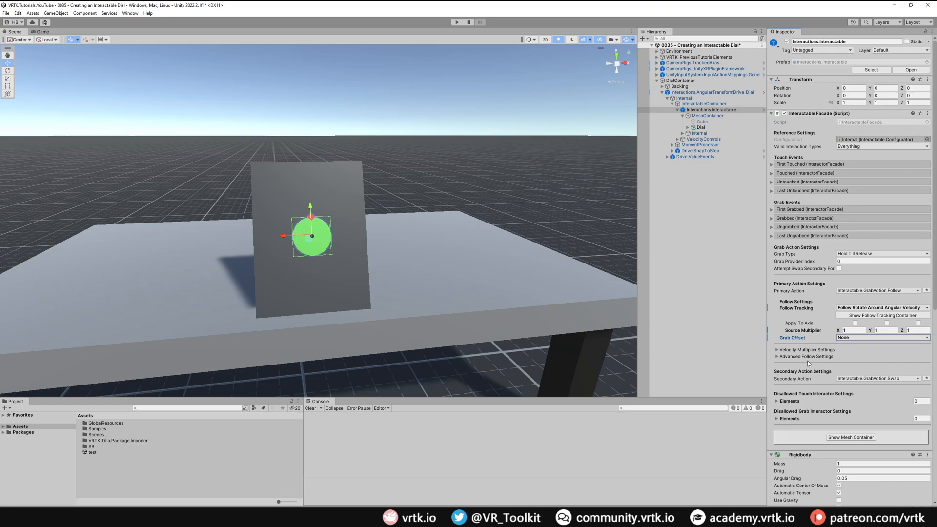
pyautogui.moveTo(562, 302)
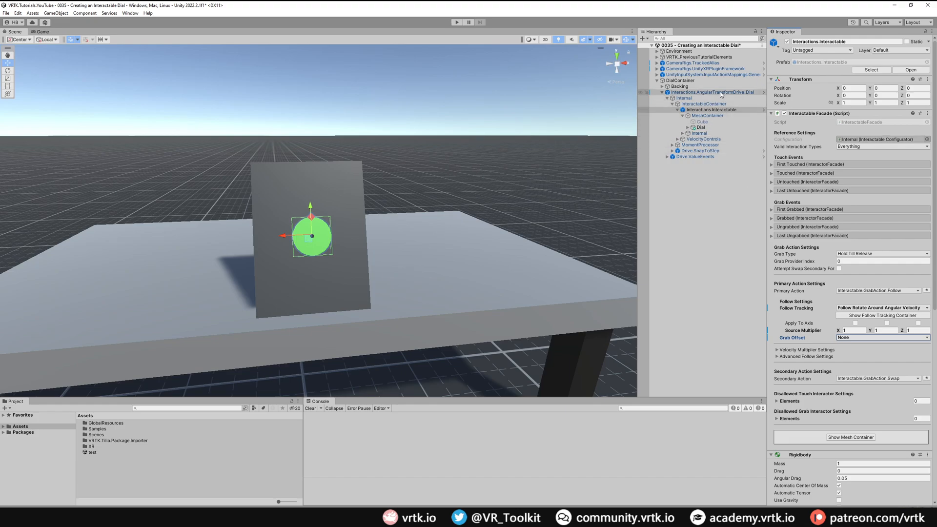
pyautogui.click(684, 97)
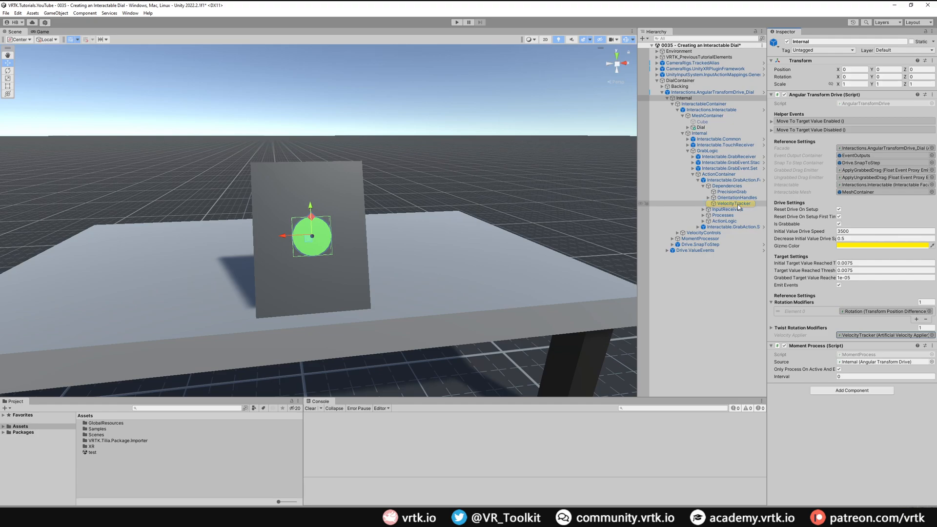
# Disable the Artificial Velocity Applier on the grab action's VelocityTracker and reselect the drive root
pyautogui.click(732, 202)
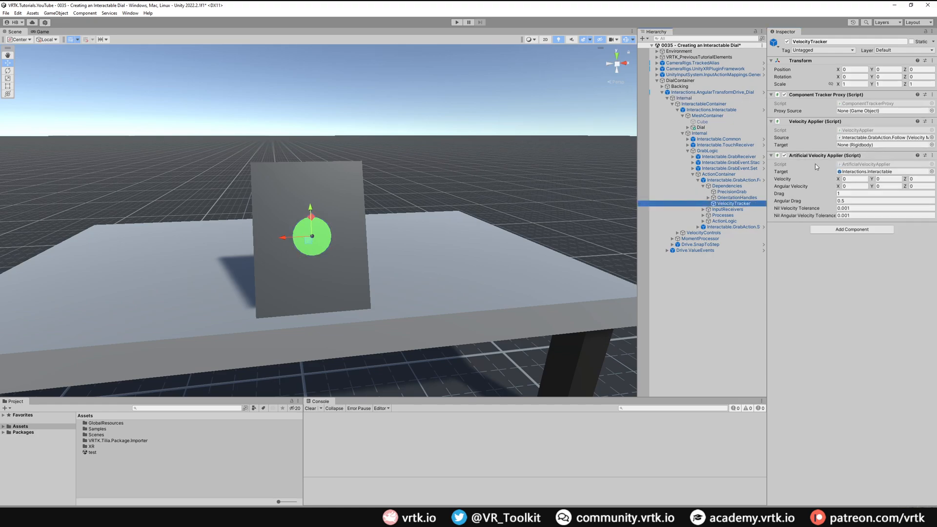
pyautogui.moveTo(787, 186)
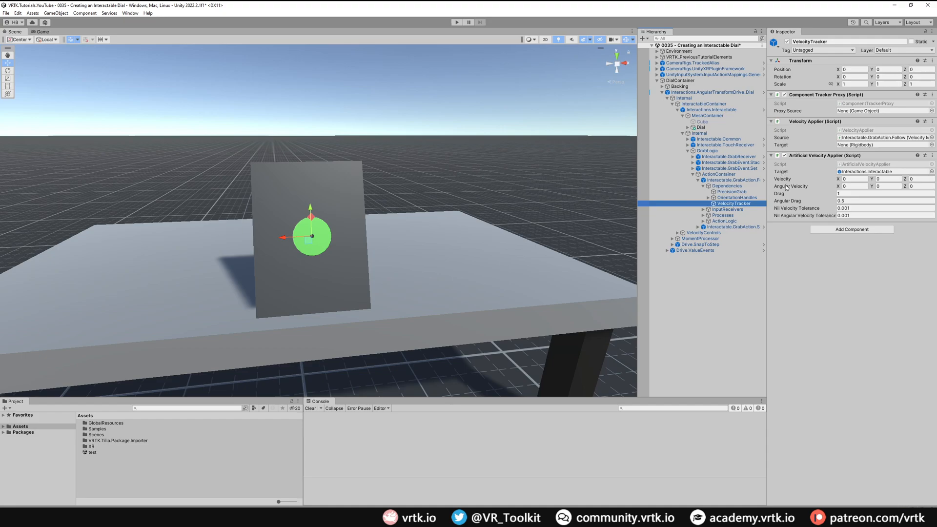
pyautogui.click(784, 155)
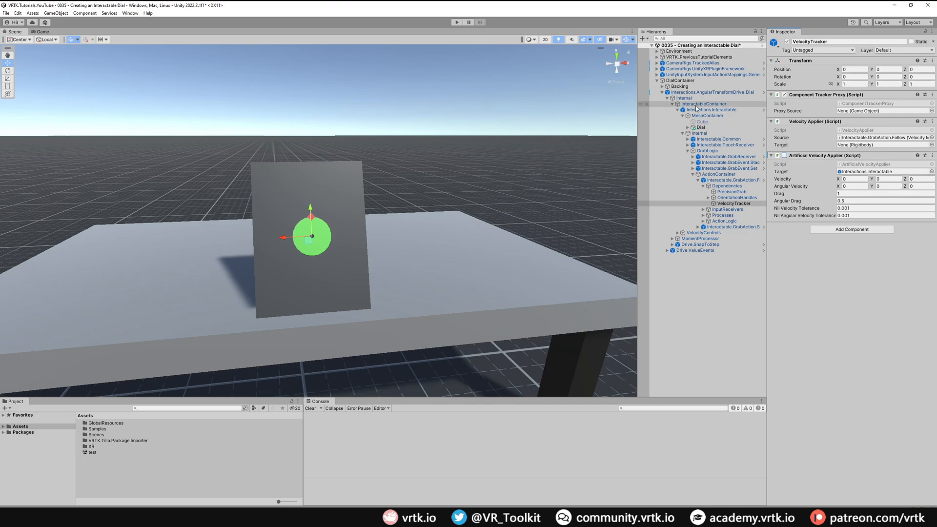
pyautogui.click(711, 91)
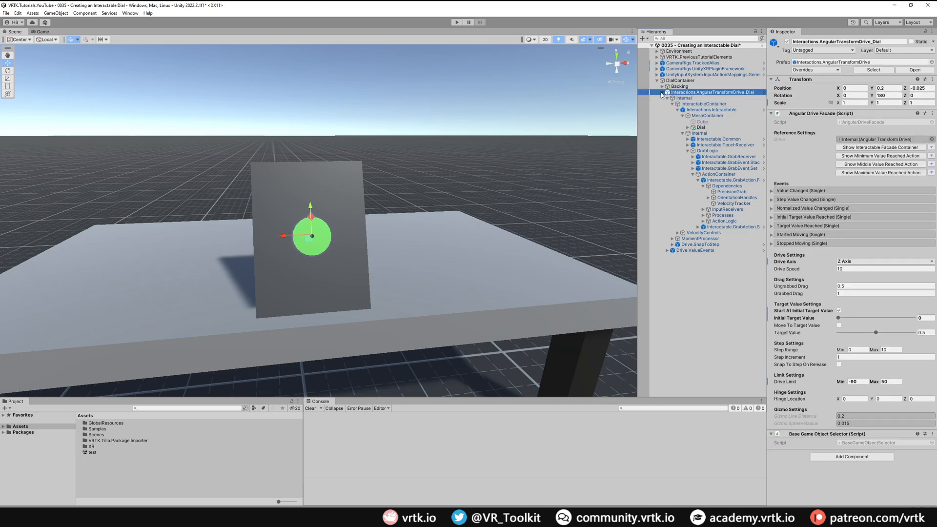
# Give the duplicated second dial a 0–7 step range with Snap To Step On Release, then enter play mode
pyautogui.click(661, 92)
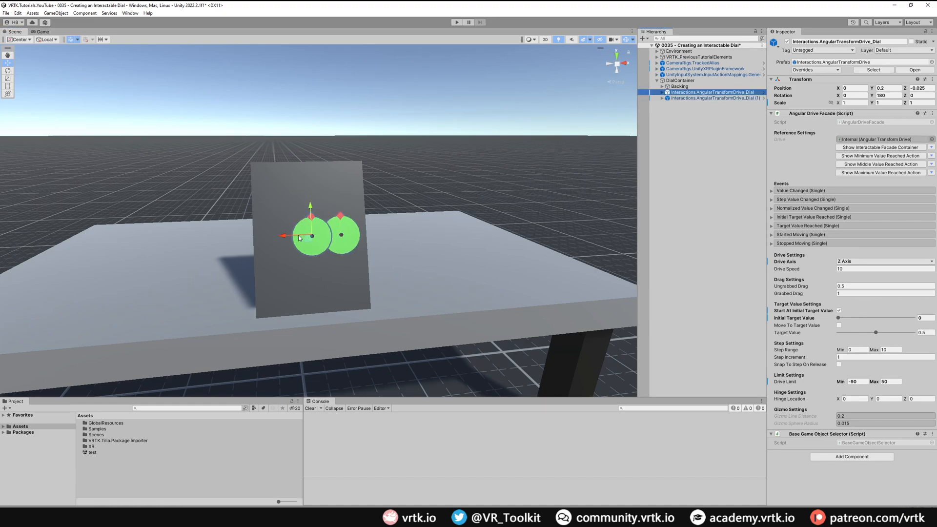
pyautogui.click(711, 98)
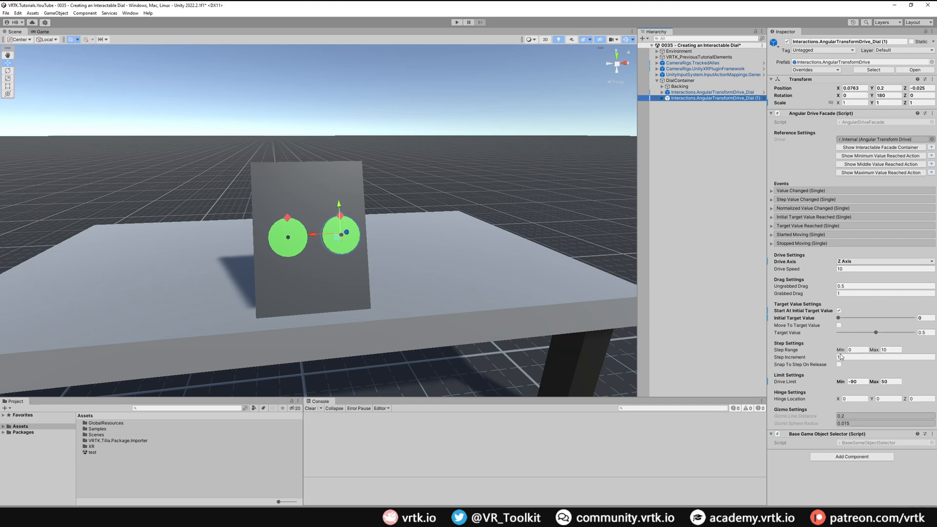
pyautogui.moveTo(820, 352)
pyautogui.write('7')
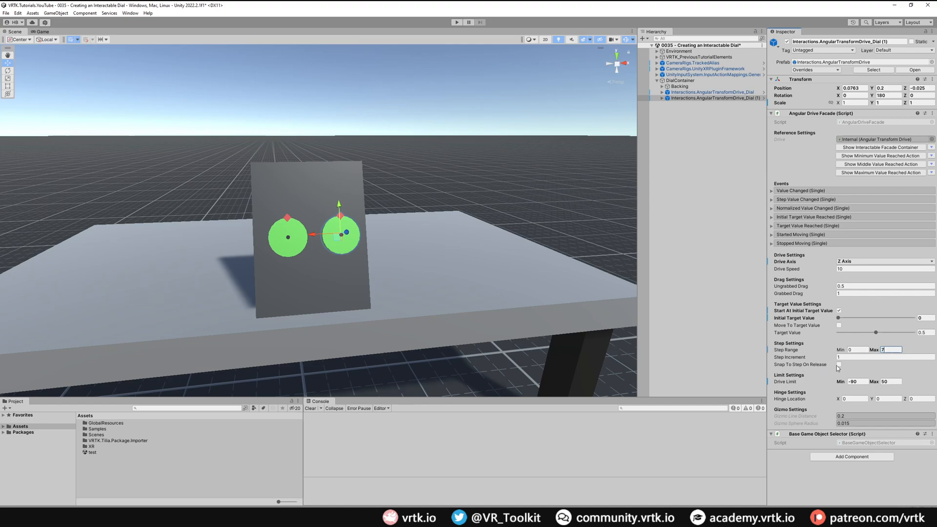
pyautogui.click(838, 364)
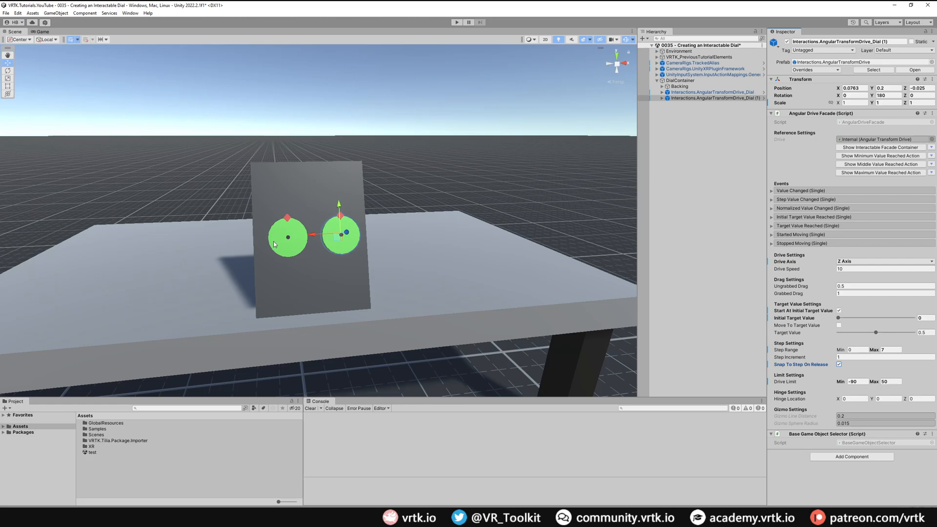
pyautogui.click(456, 22)
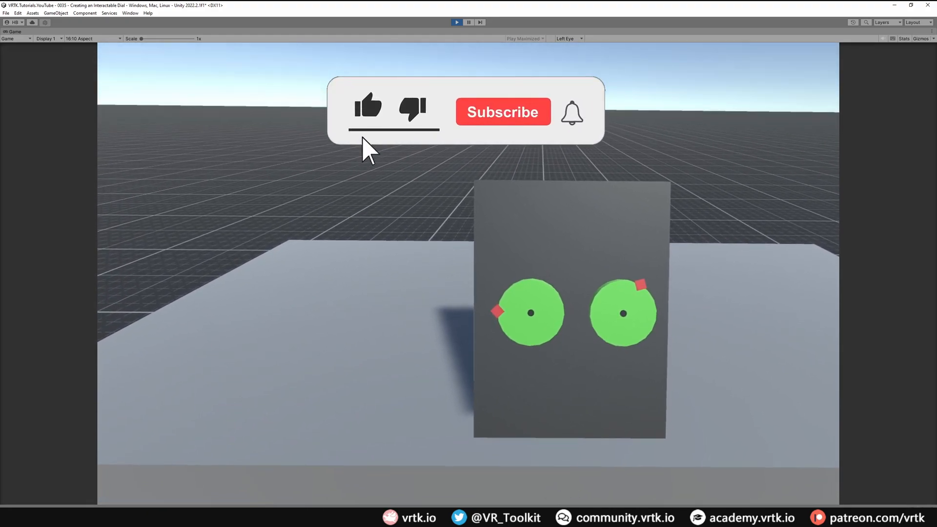
# Turn the dials in the Game view to test free and stepped rotation
pyautogui.click(501, 111)
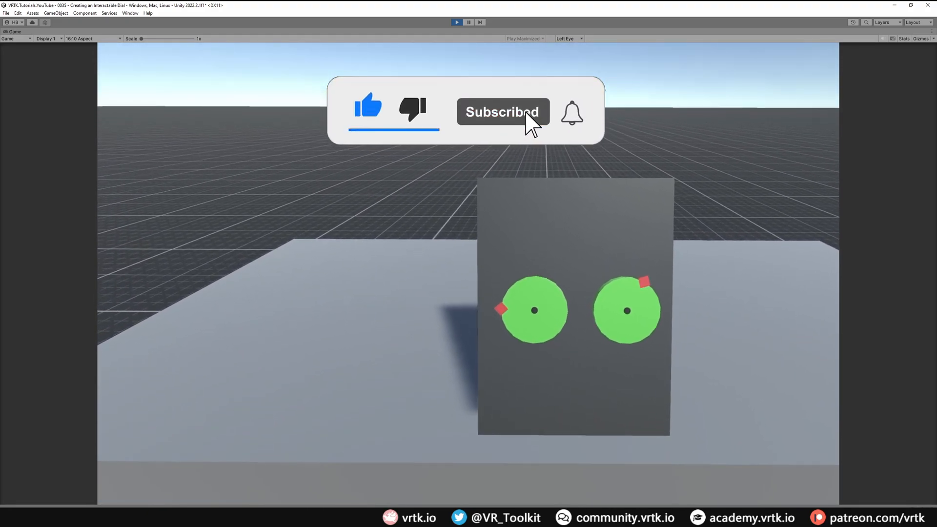